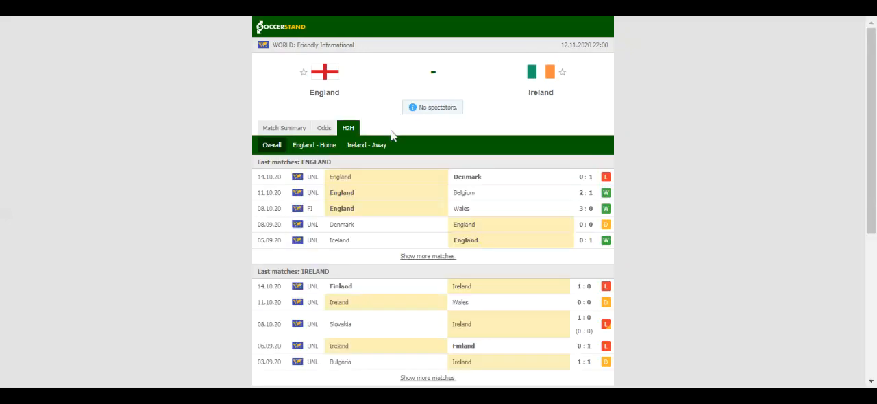
- Switch the England vs Ireland match page from H2H results to the bookmaker 1X2 odds
scroll("down", 3)
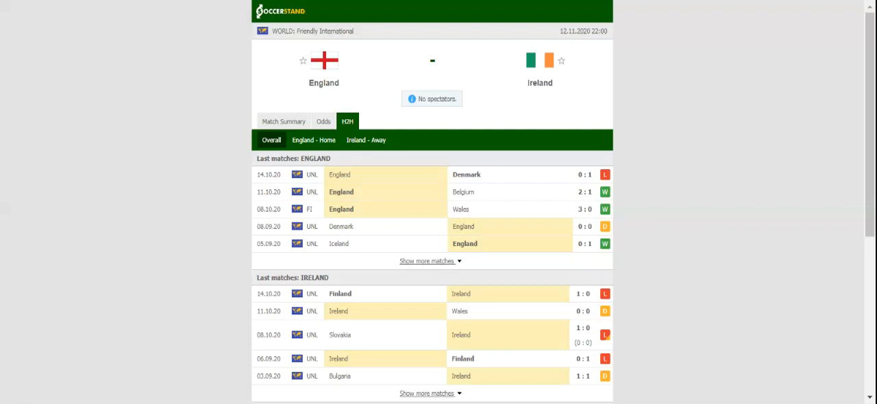
left_click(323, 121)
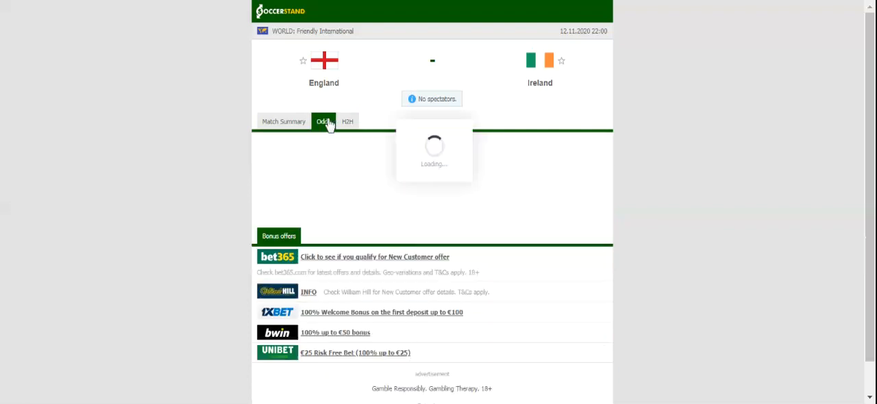
left_click(323, 120)
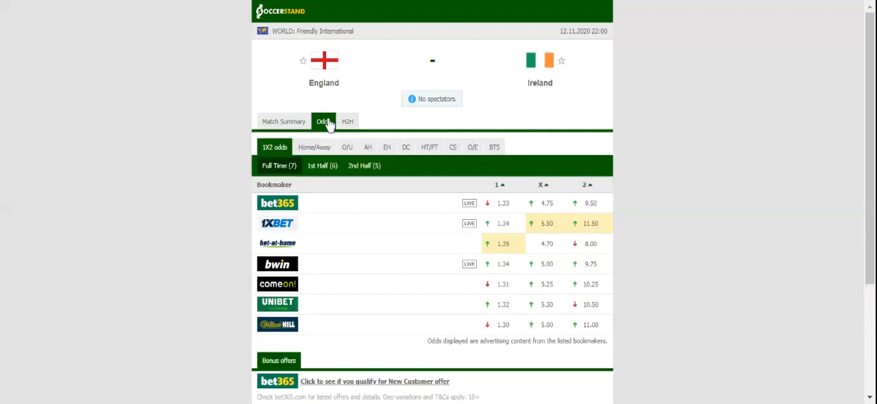